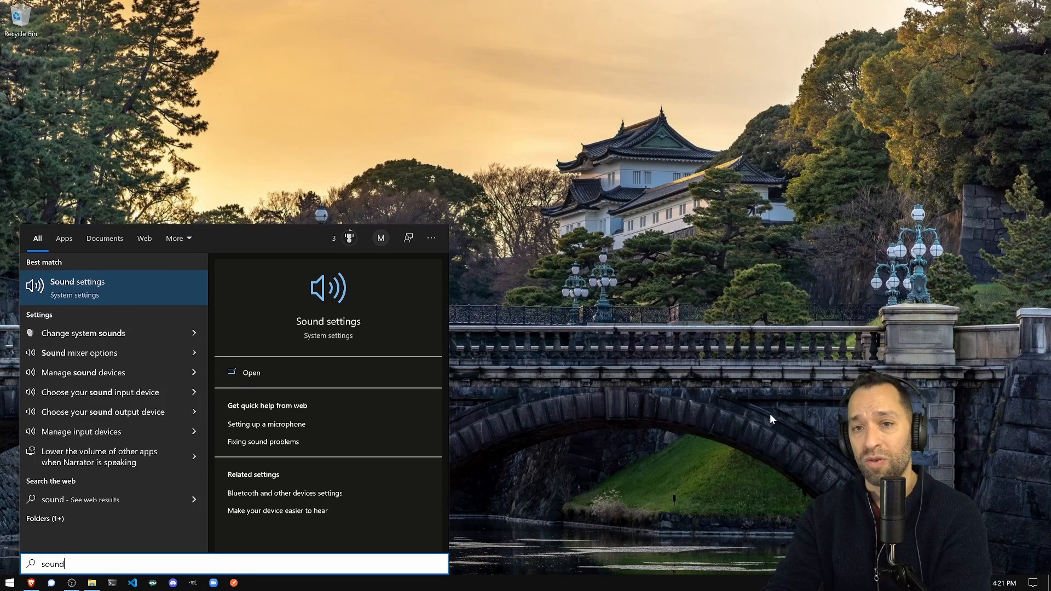
Adjust the microphone's Volume slider in Sound settings until it settles at 75.
click(252, 372)
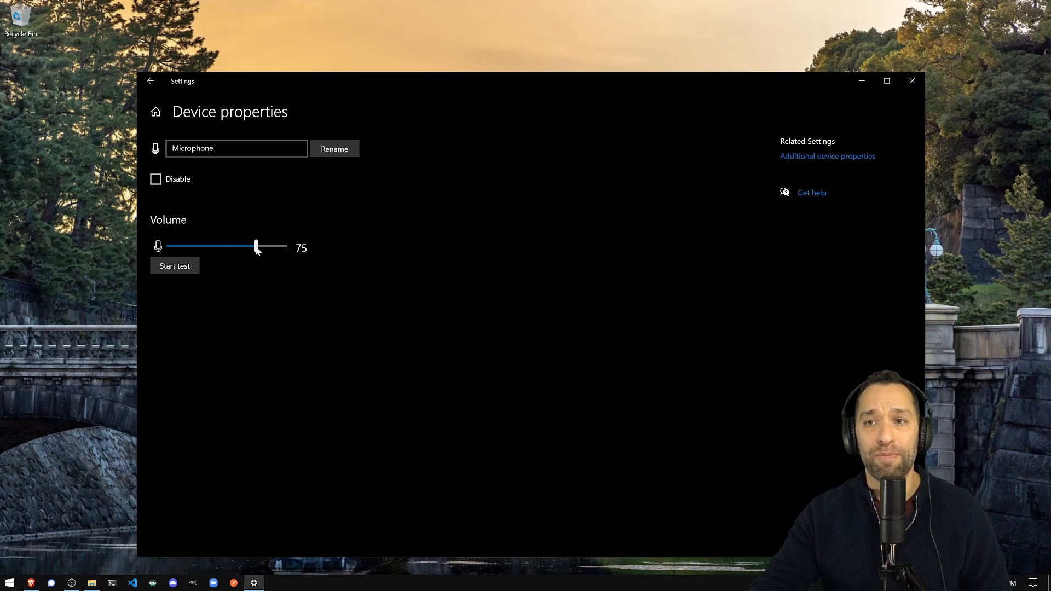
drag(255, 247, 285, 246)
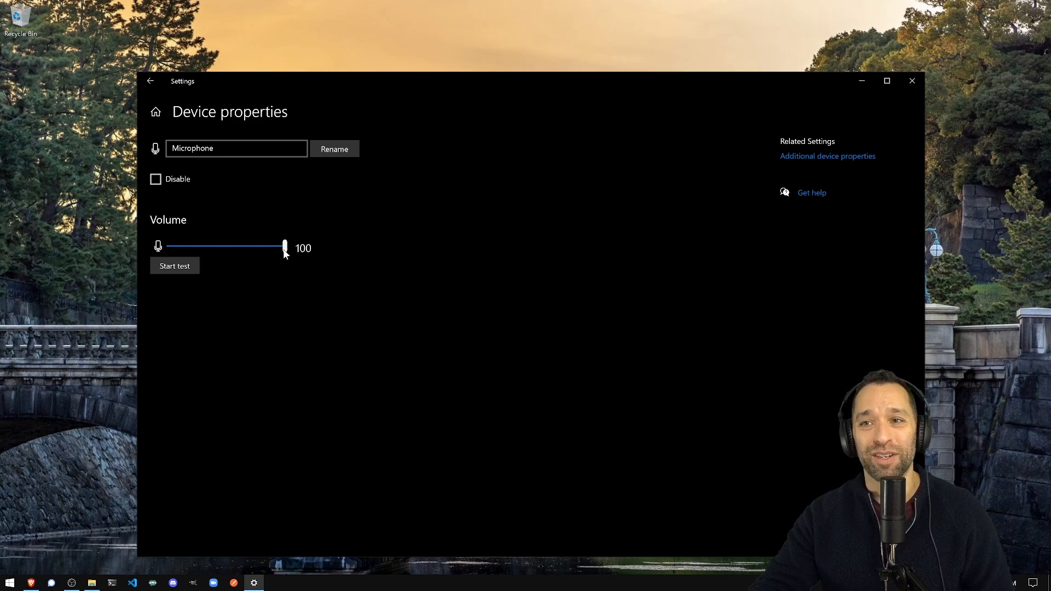
drag(285, 248, 227, 248)
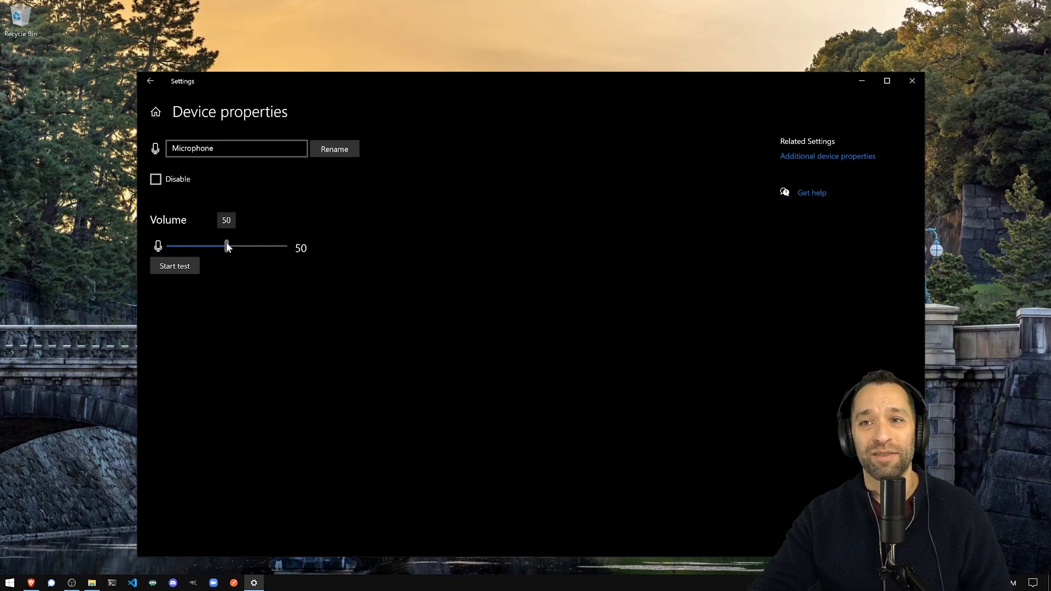
drag(227, 246, 219, 247)
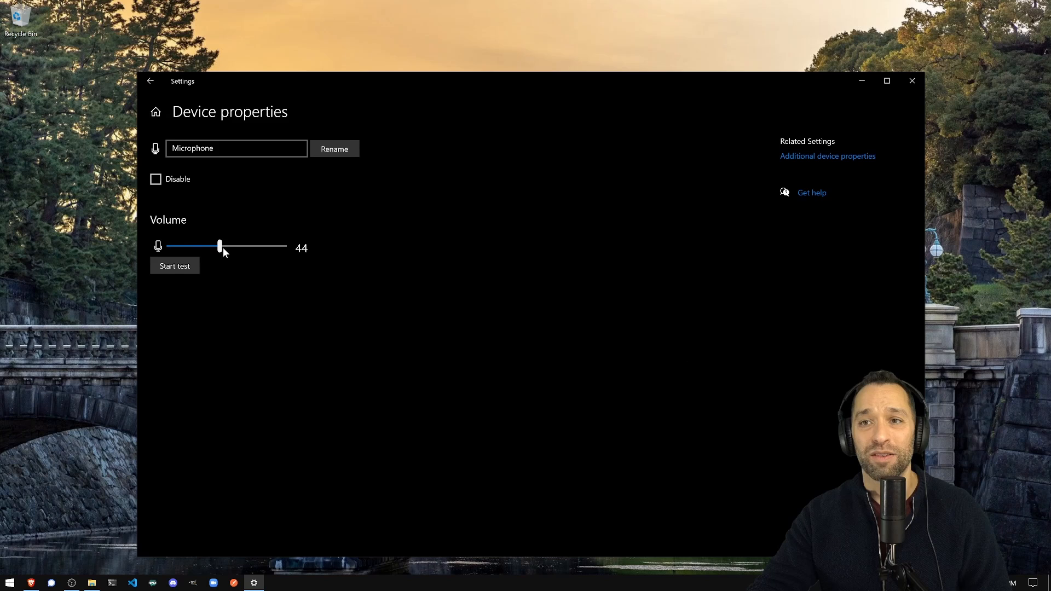
drag(219, 246, 258, 246)
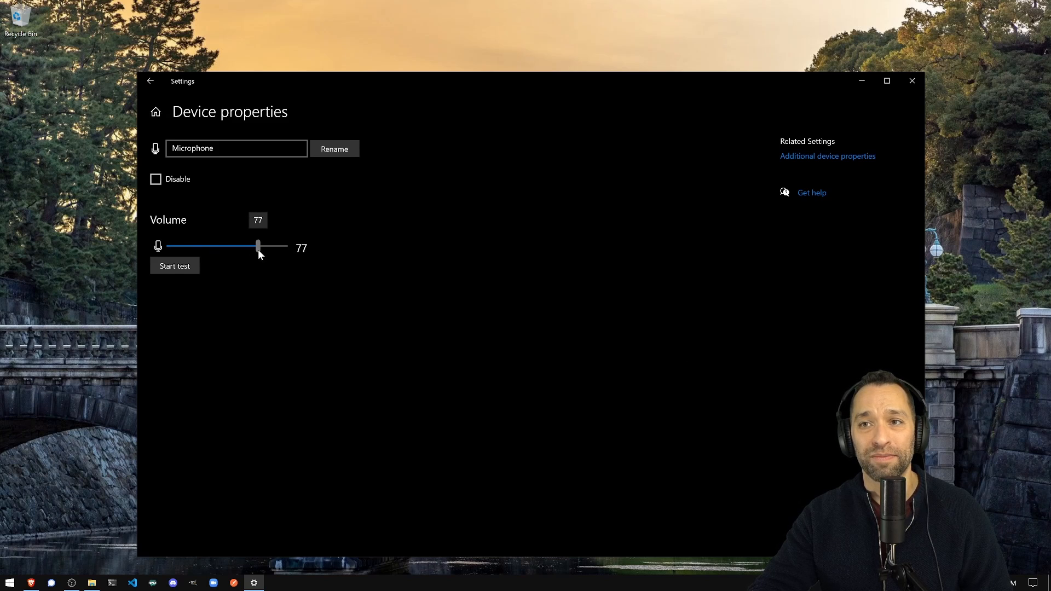
drag(258, 246, 255, 246)
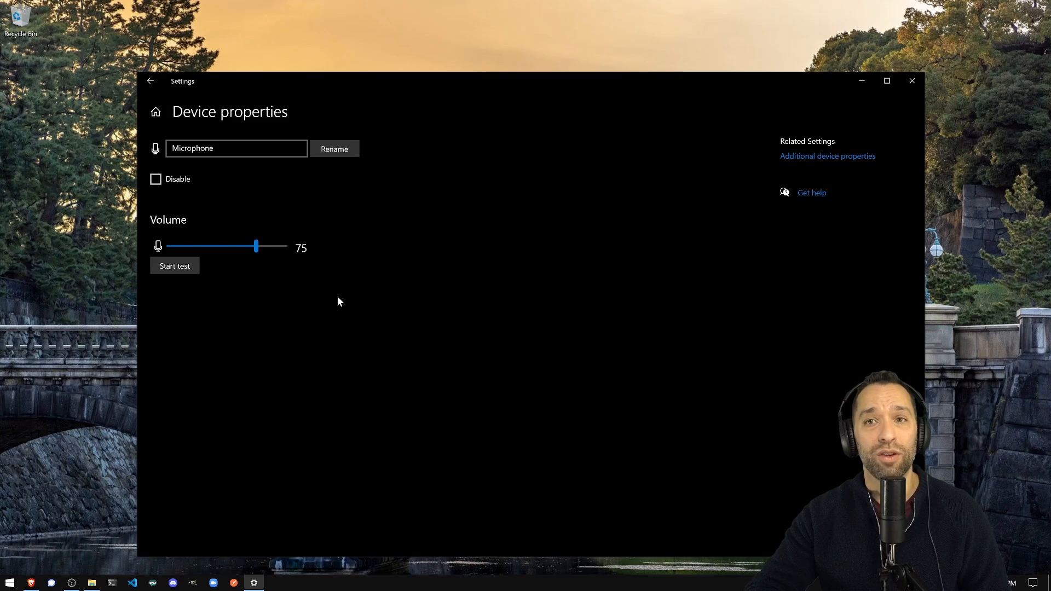
click(827, 156)
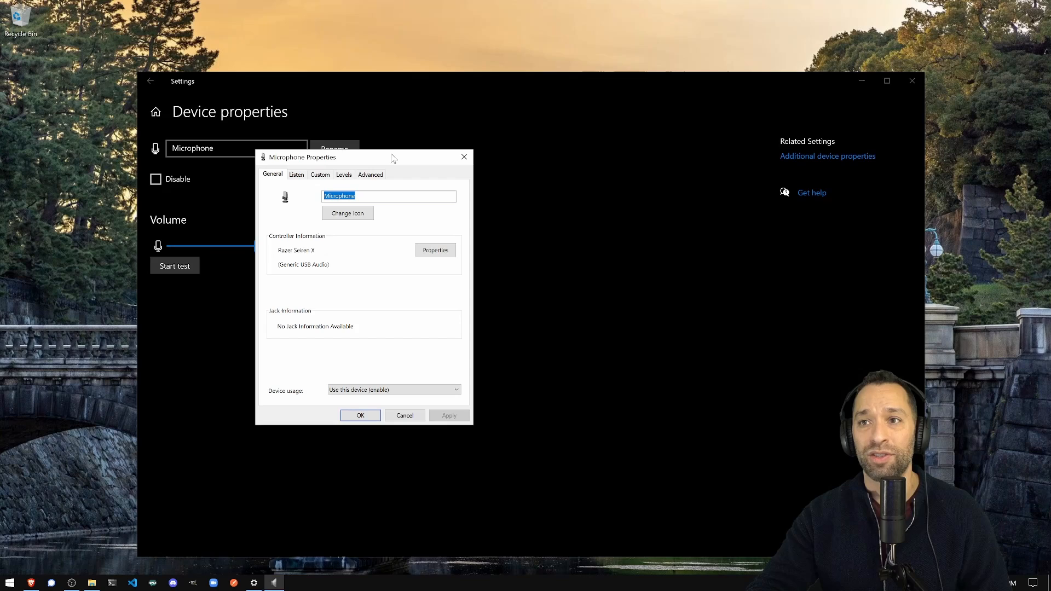
click(370, 174)
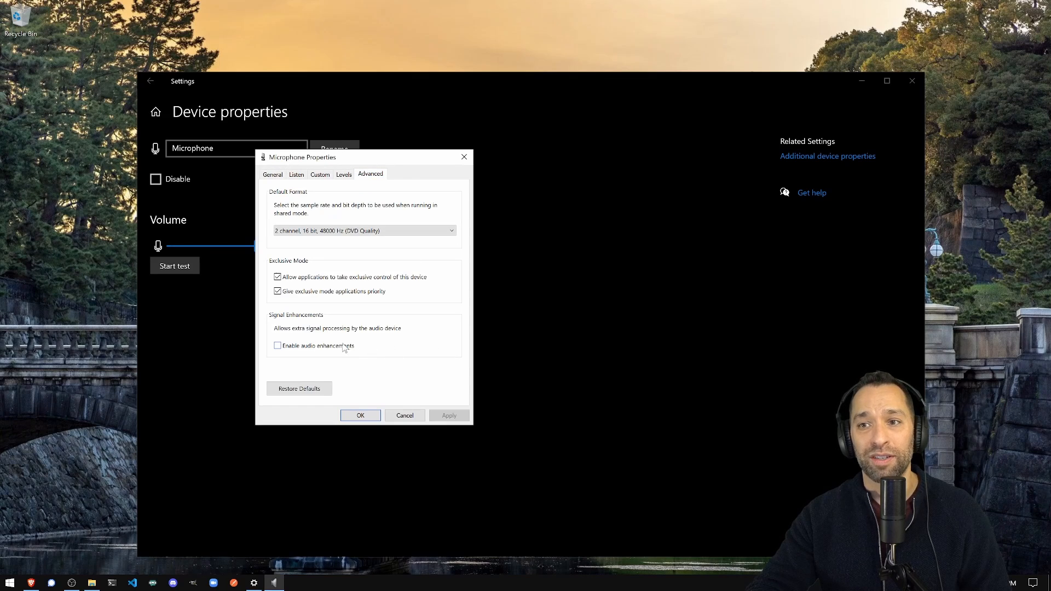
mouse_move(331, 353)
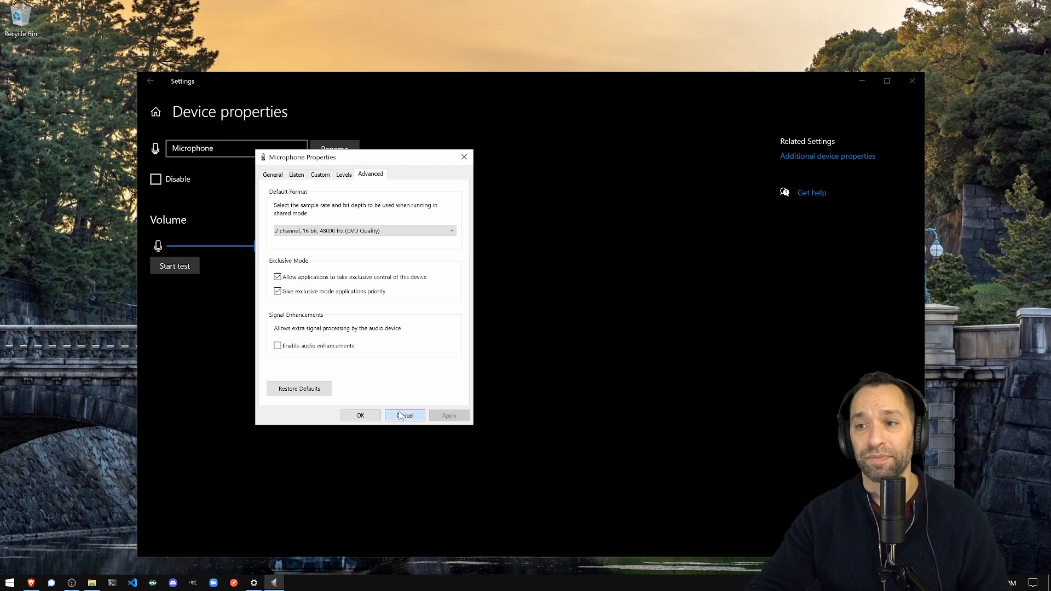
click(404, 416)
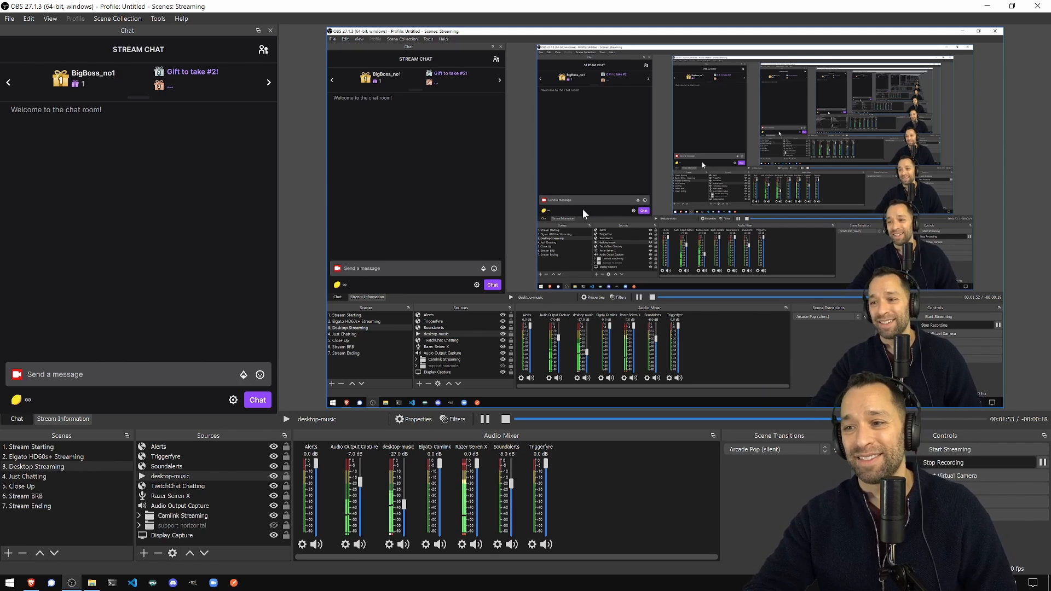
Bring up the Filters window for the Razer Seiren X source via its context menu.
click(180, 506)
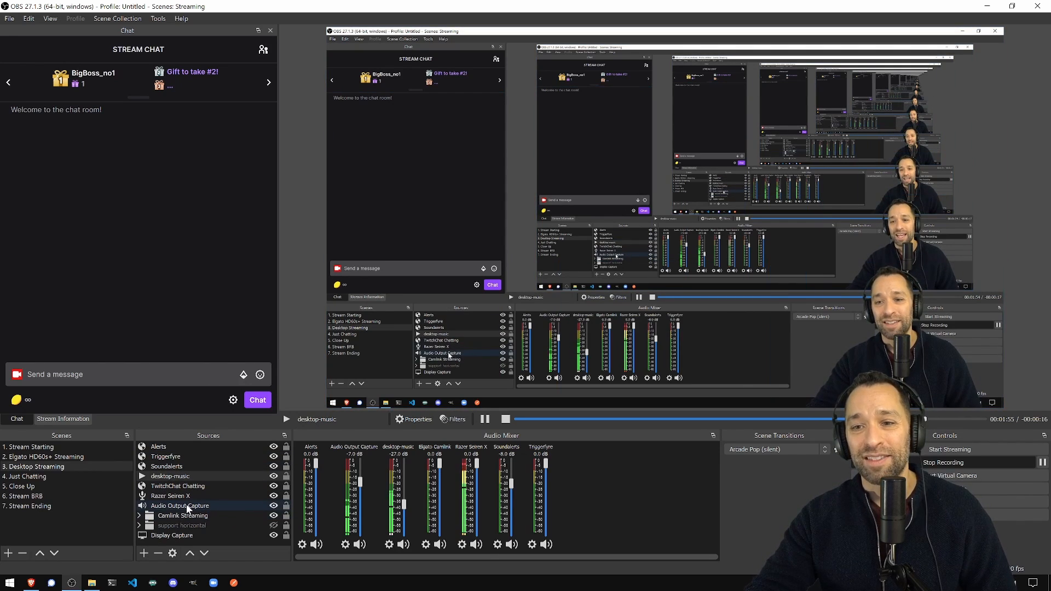
right_click(171, 496)
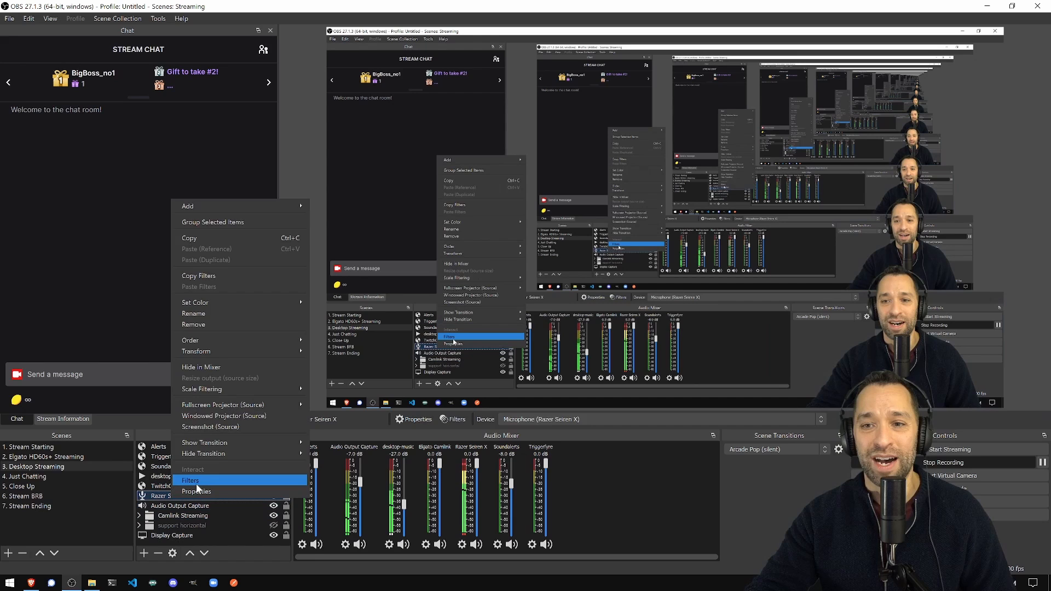
click(191, 479)
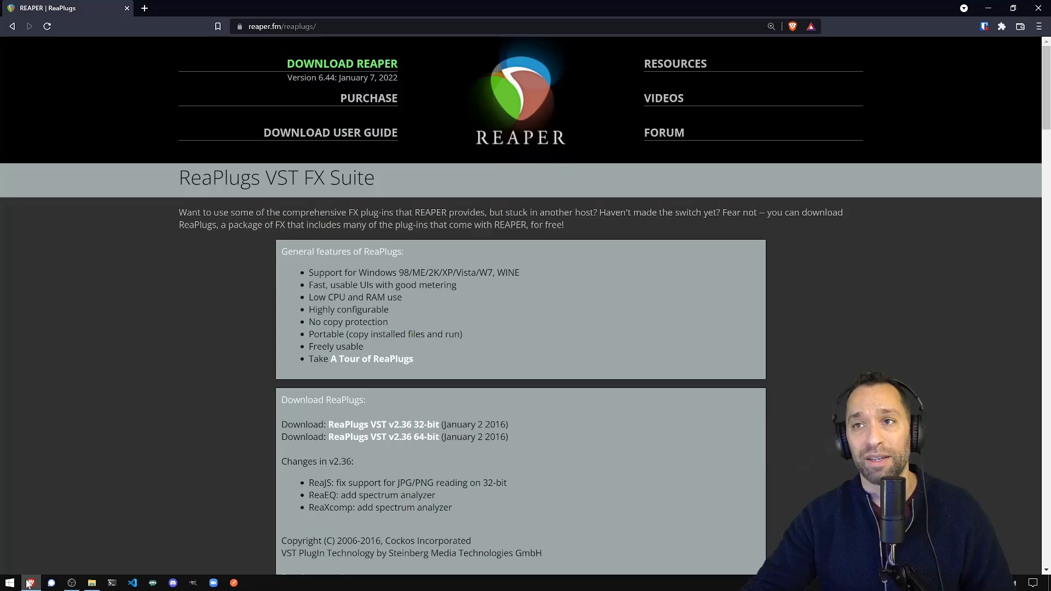
mouse_move(289, 64)
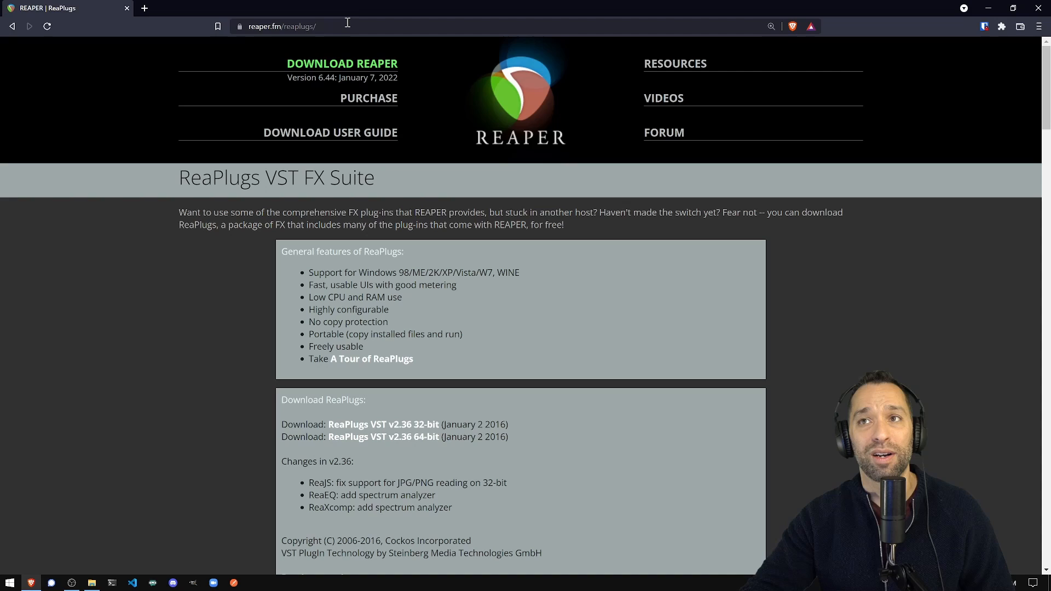
mouse_move(383, 437)
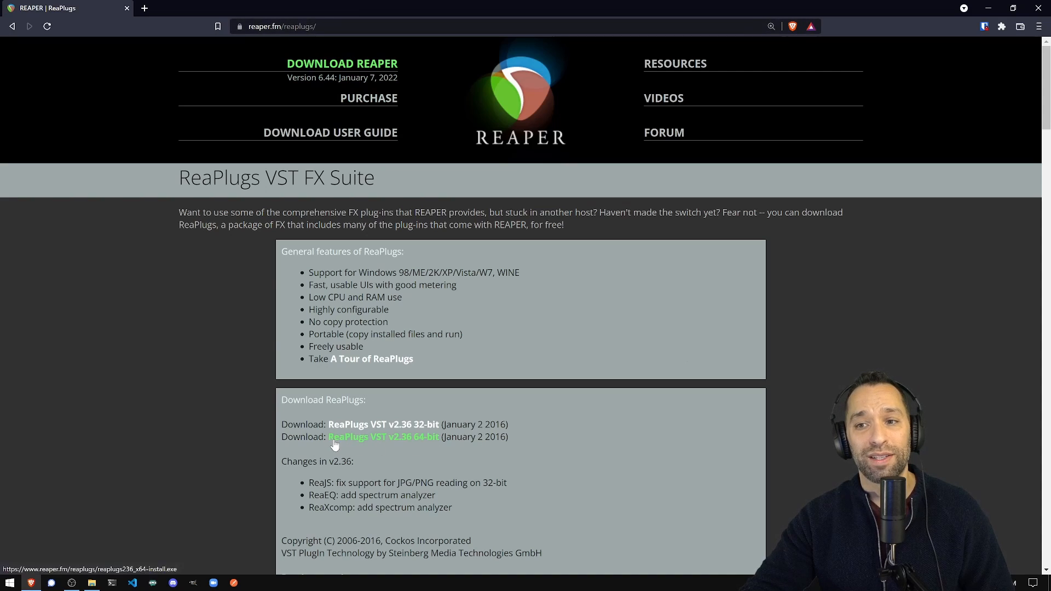
Highlight the 'ReaPlugs VST v2.36 64-bit' download line on reaper.fm/reaplugs.
drag(282, 437, 445, 437)
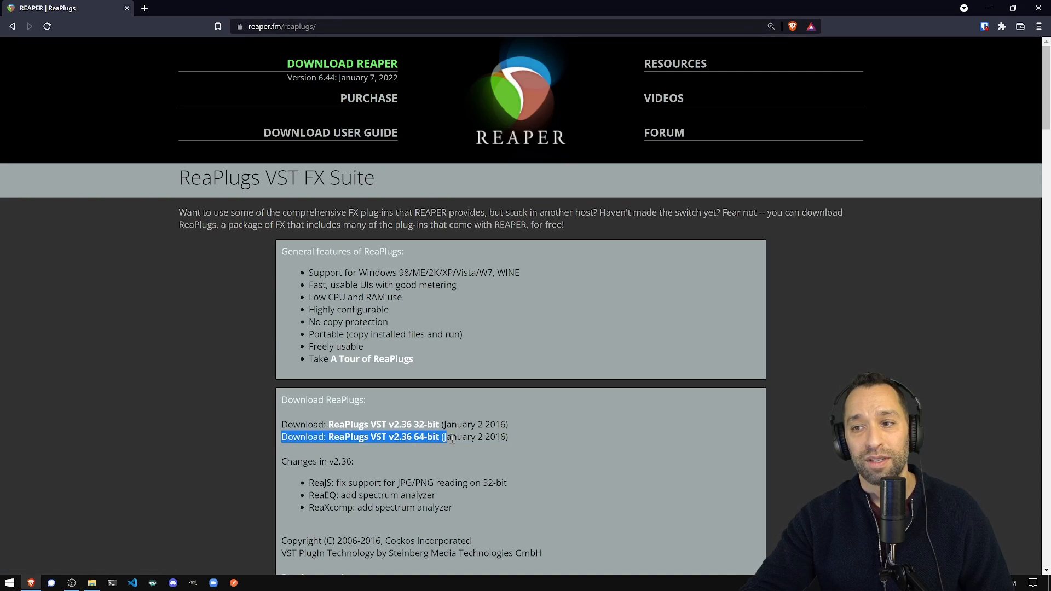
drag(445, 436, 509, 437)
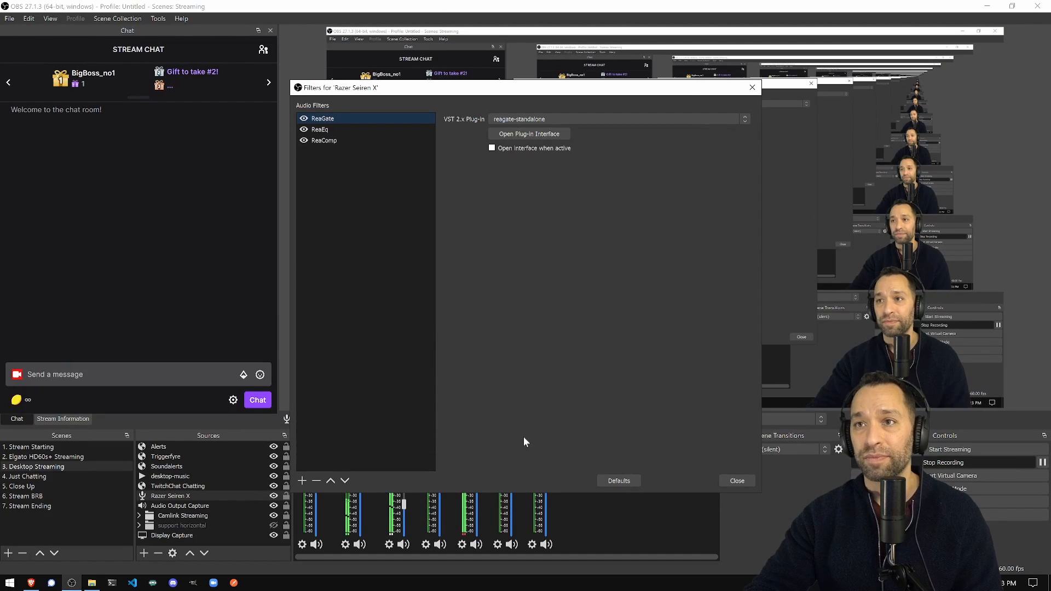
Close and reopen the Razer Seiren X Filters window.
click(324, 140)
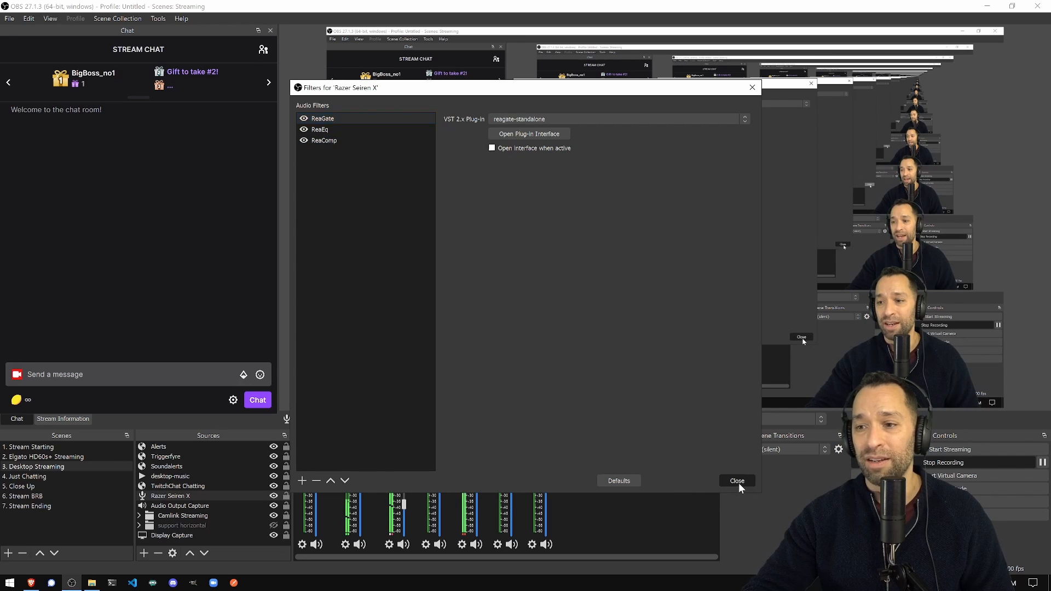
click(736, 480)
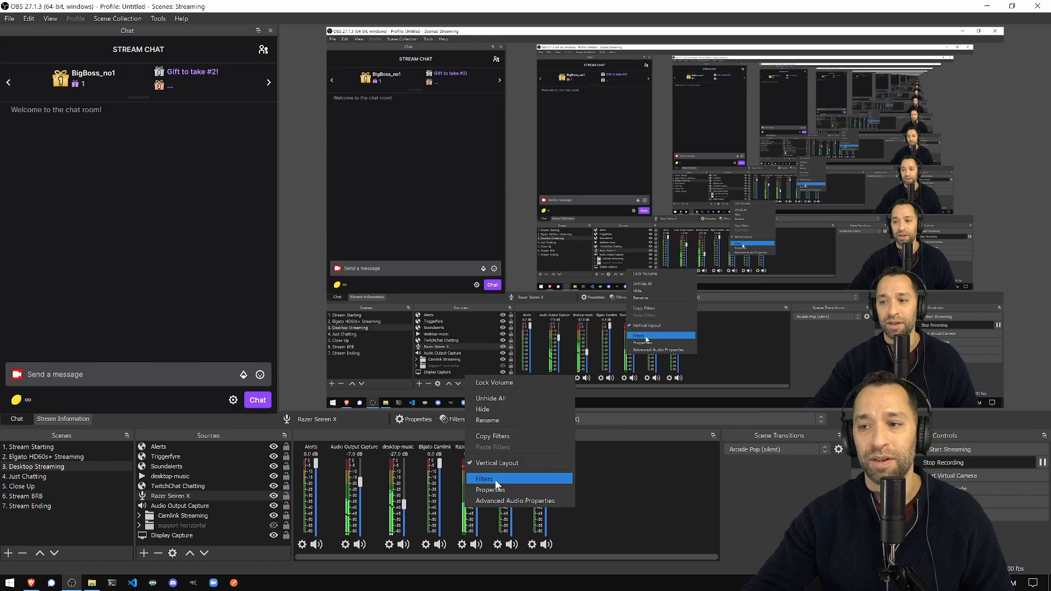
click(484, 479)
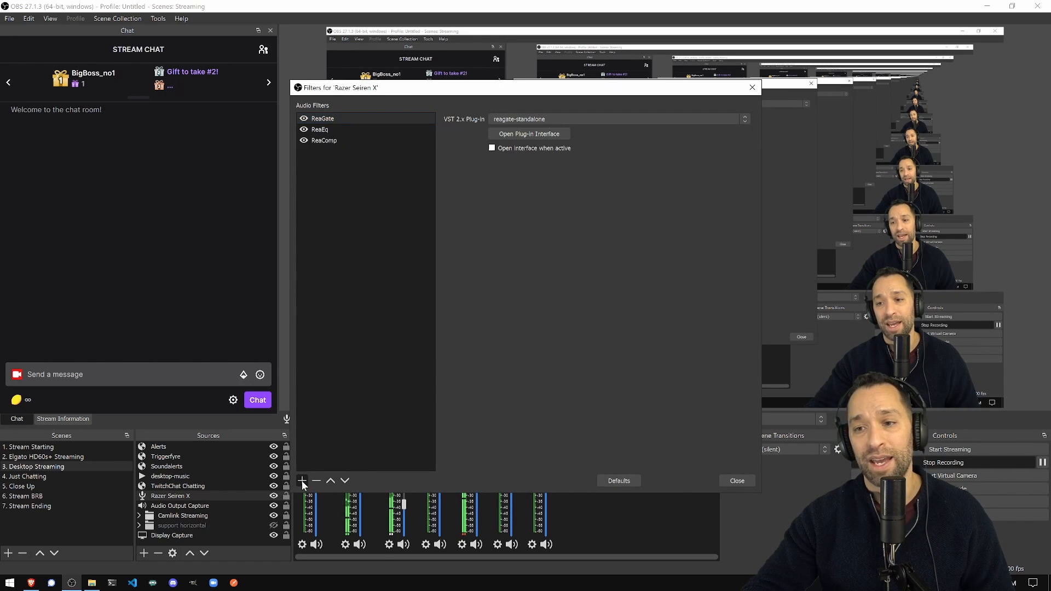
click(302, 481)
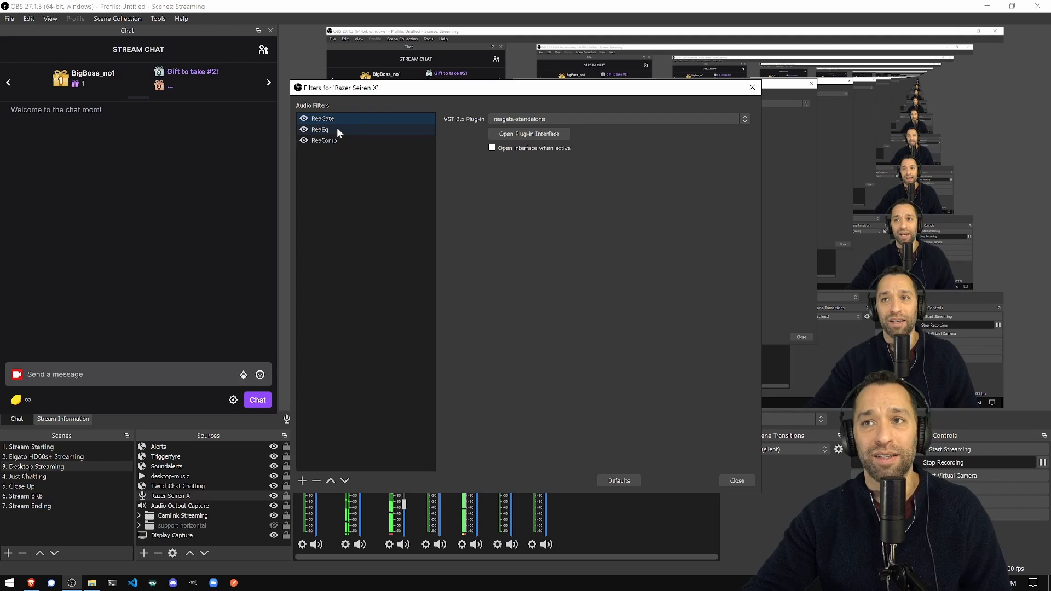
Assign reagate-standalone as the ReaGate filter's VST plugin and bring up its interface.
click(322, 118)
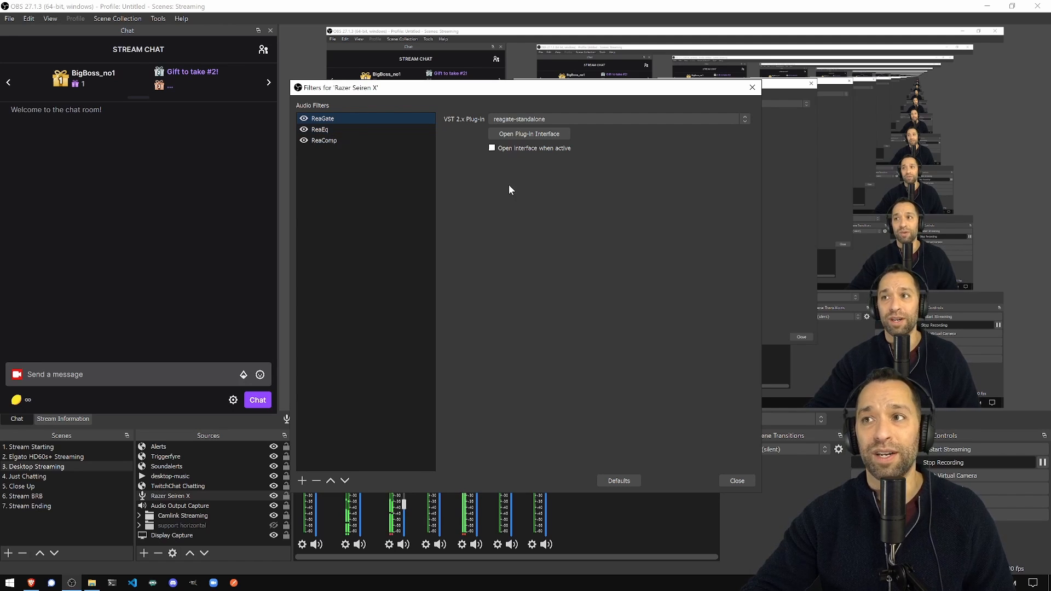
click(743, 118)
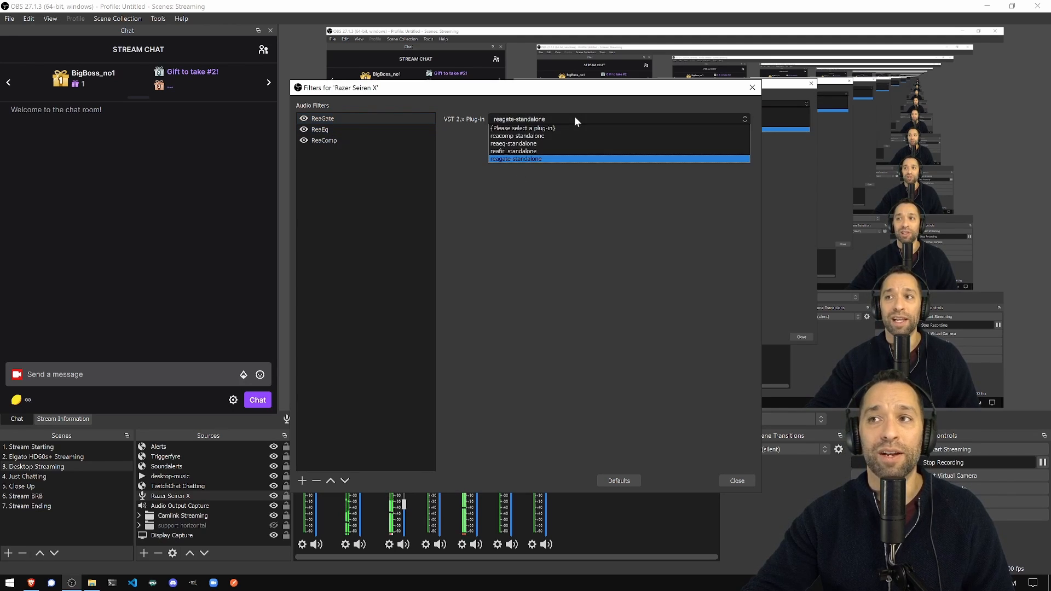
click(516, 159)
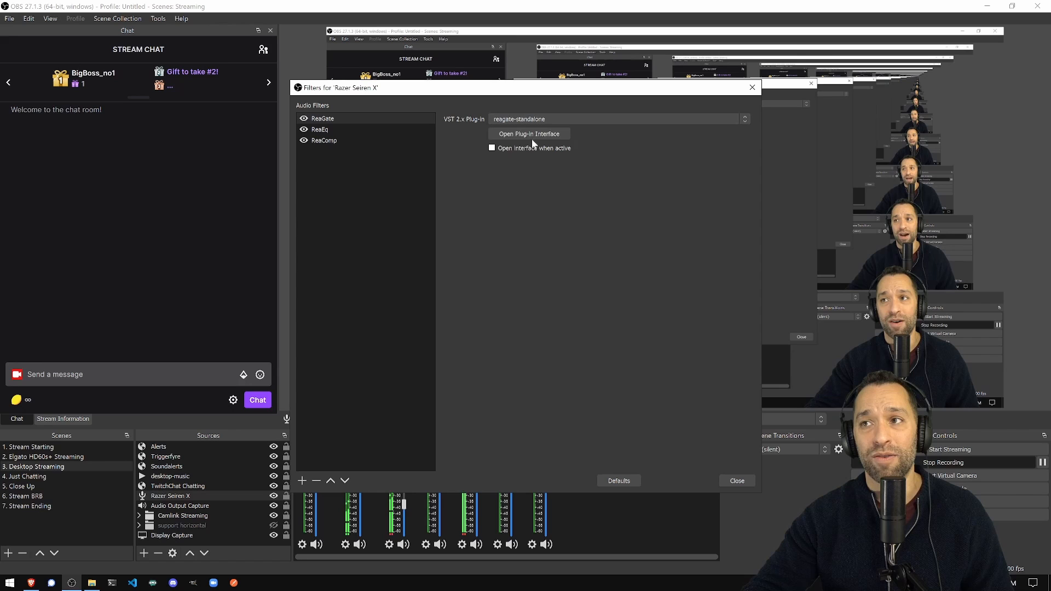
click(528, 133)
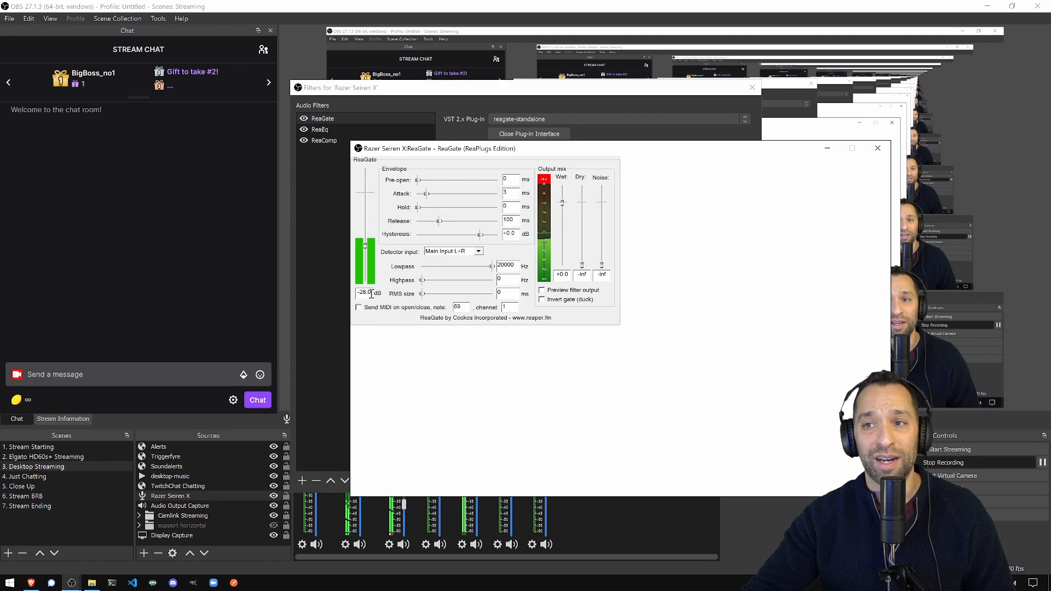
Edit the ReaGate threshold value in the plug-in interface.
double_click(368, 293)
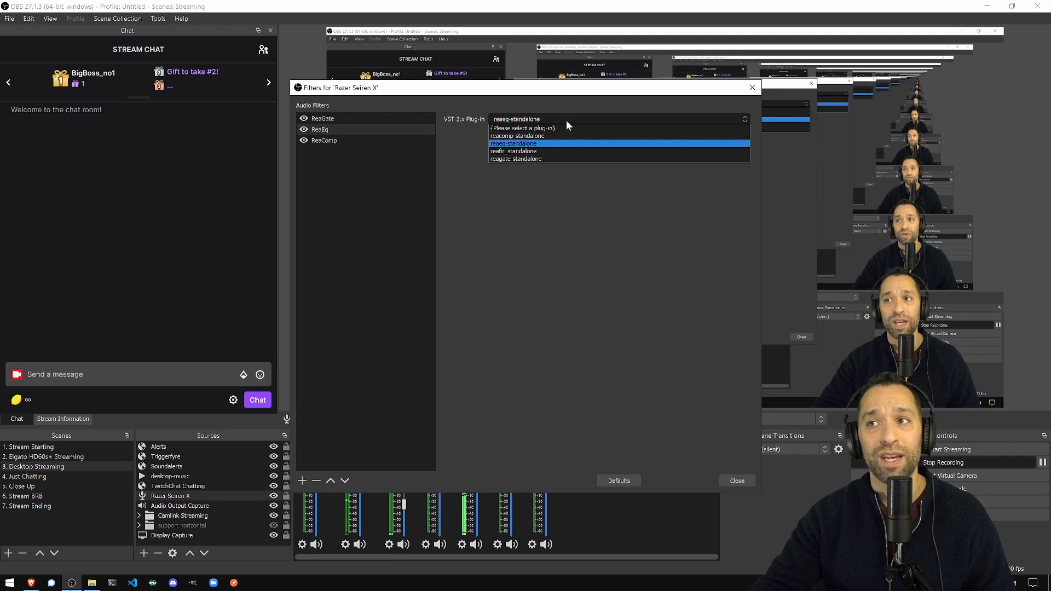
Load reaeq-standalone and set band 1 to High Pass at 80 Hz, band 4 to Low Pass at 20000 Hz.
click(512, 143)
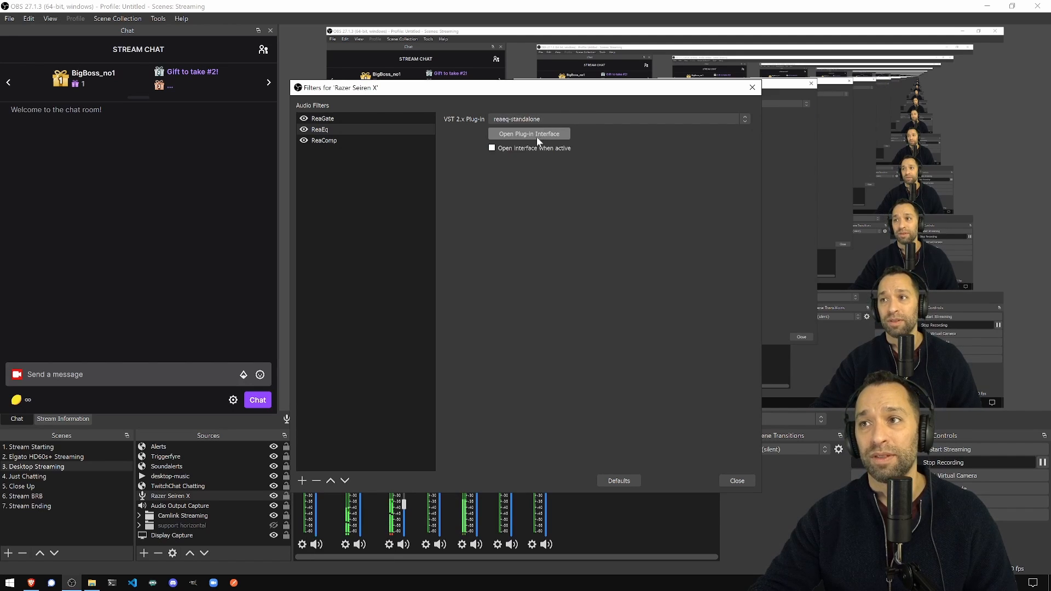
click(528, 133)
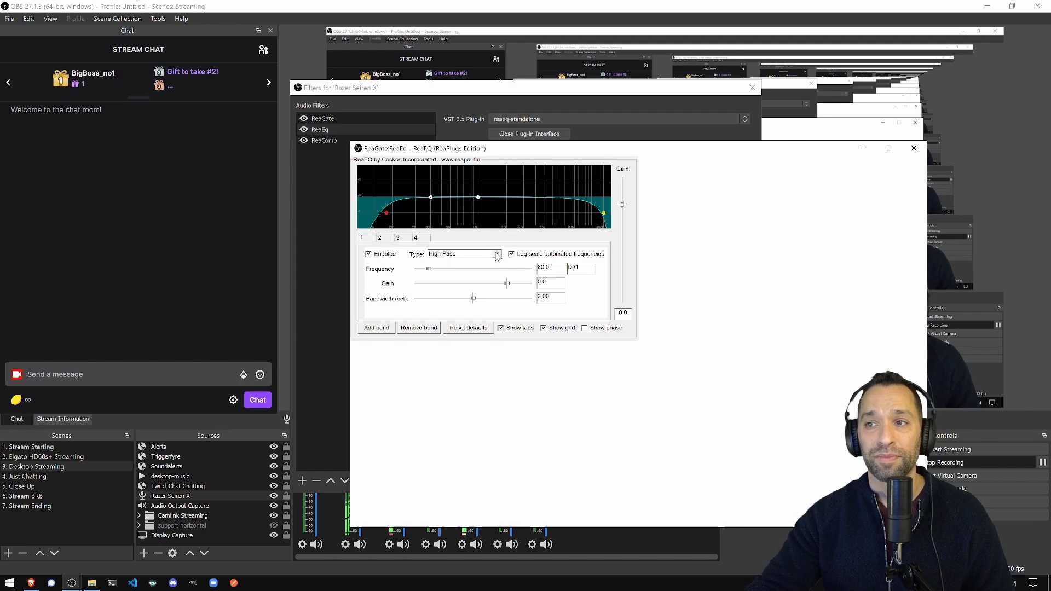
click(496, 253)
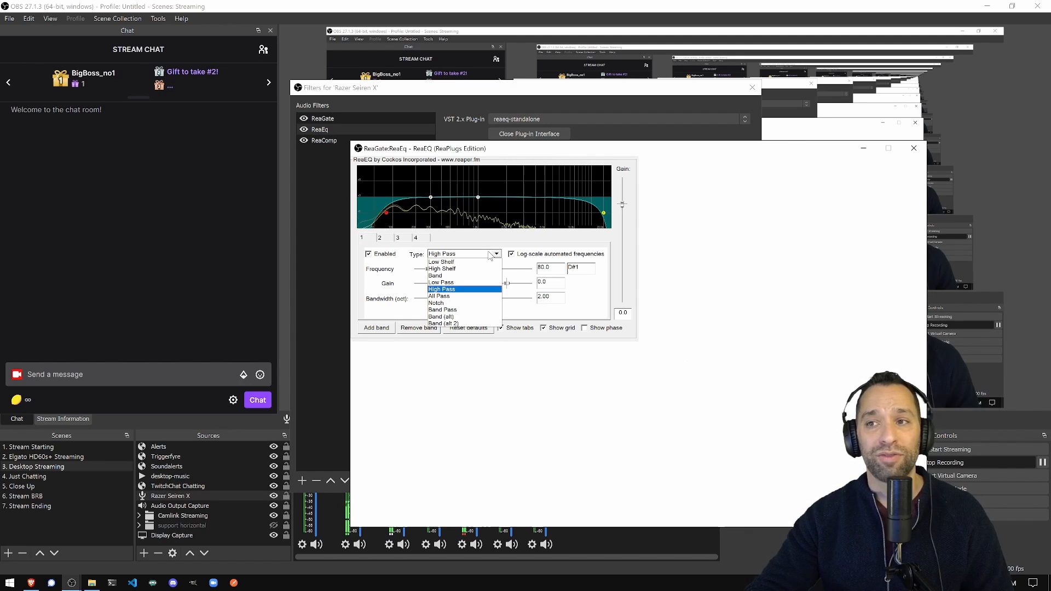
click(441, 289)
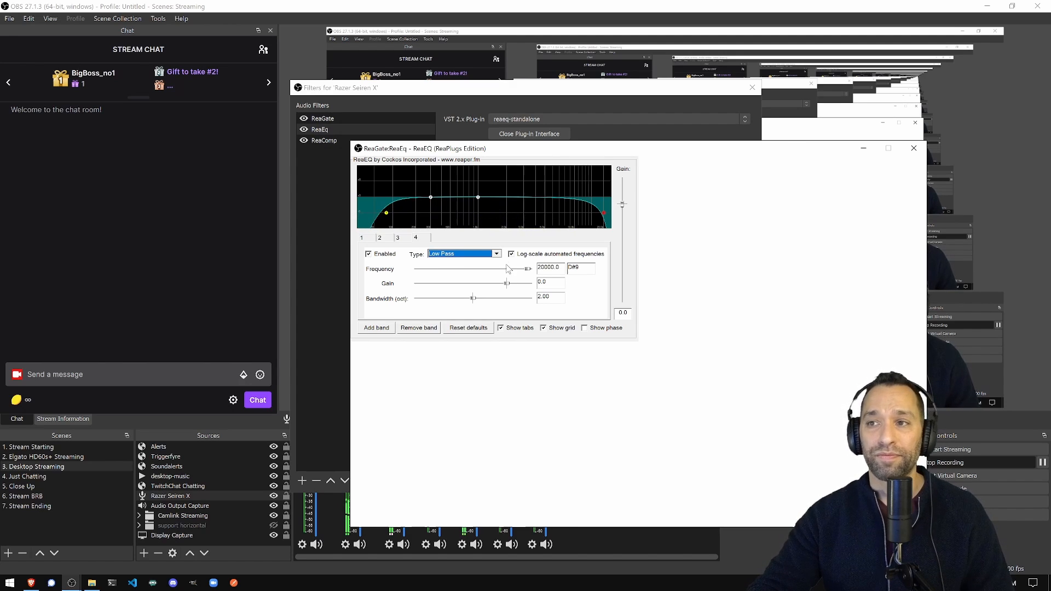
click(462, 253)
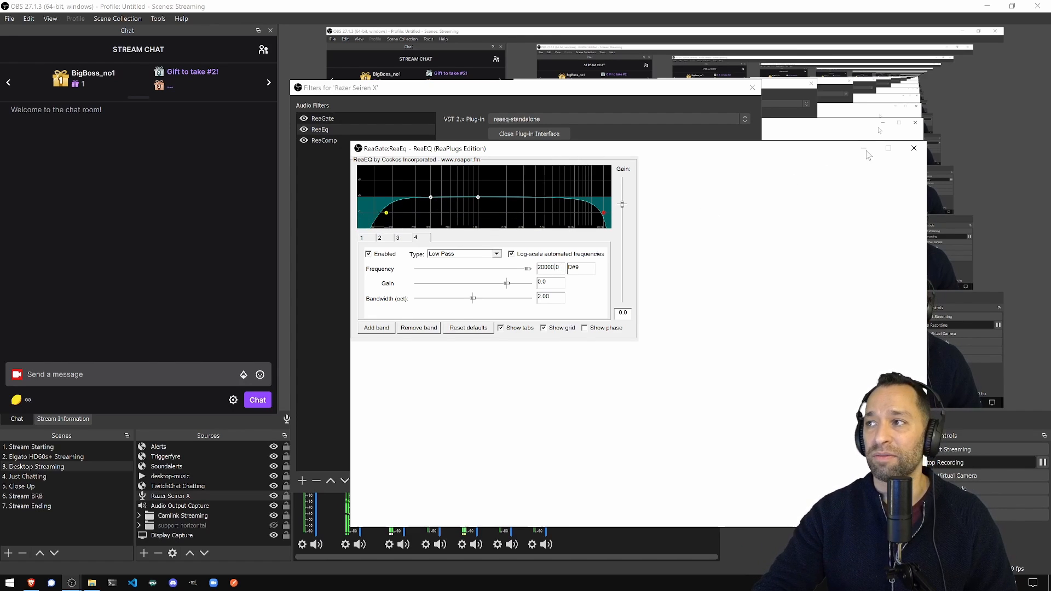
Close ReaEq and bring up the ReaComp filter's plug-in interface.
click(528, 134)
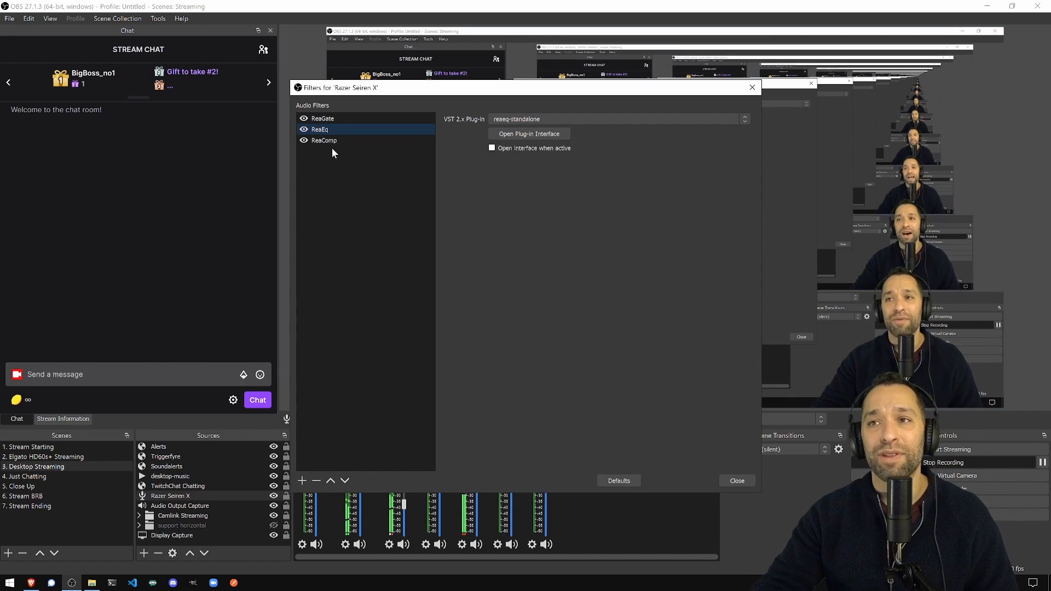
click(324, 140)
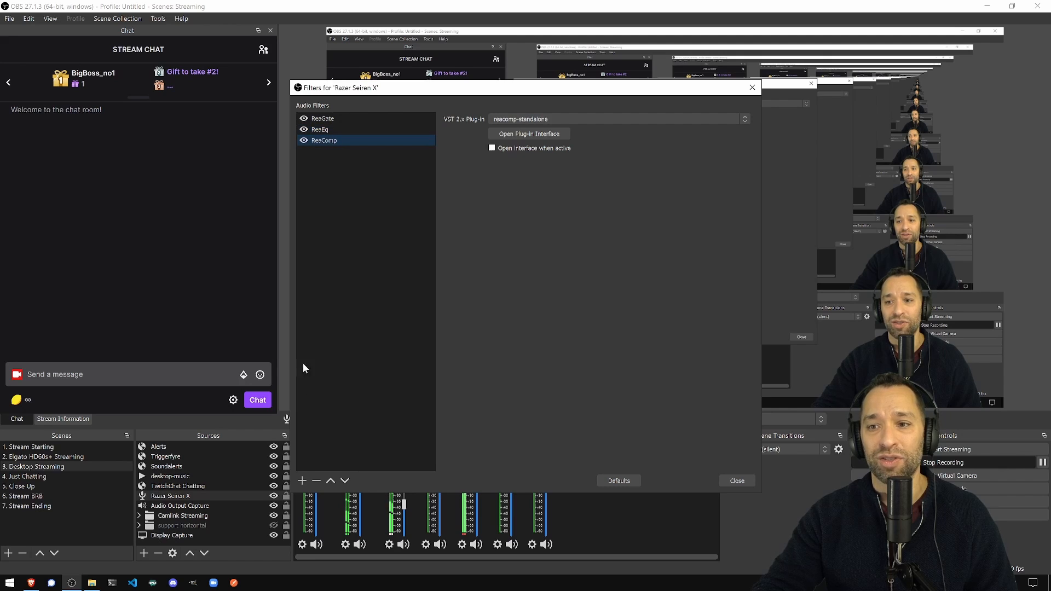
click(302, 481)
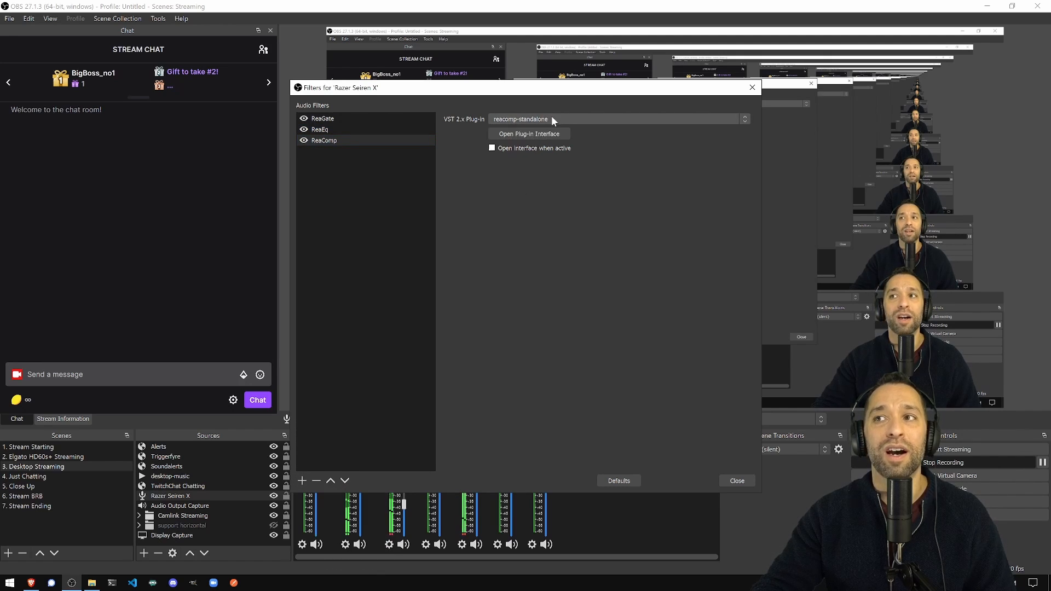
click(529, 133)
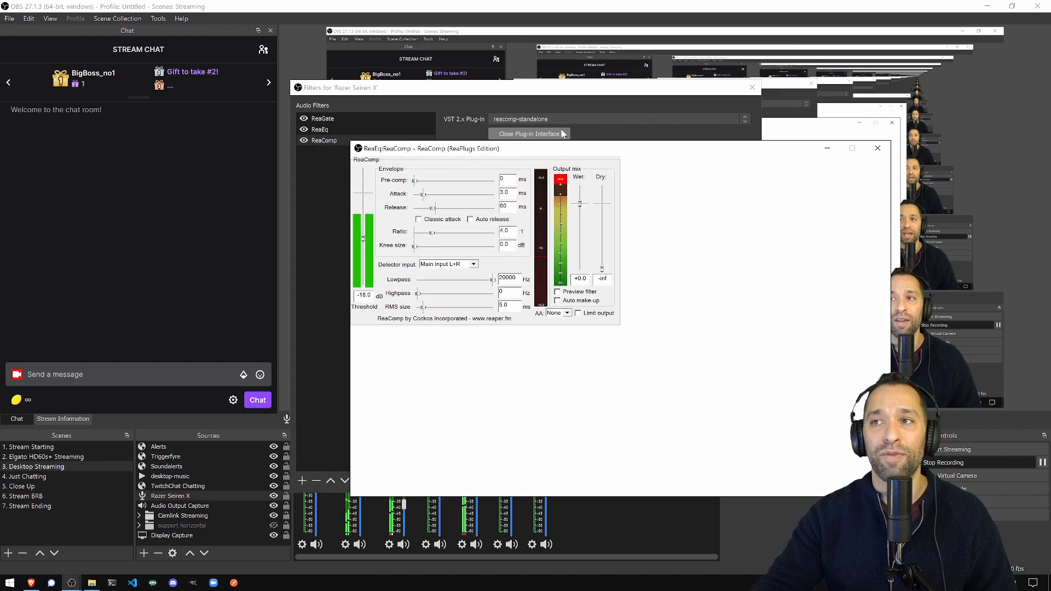